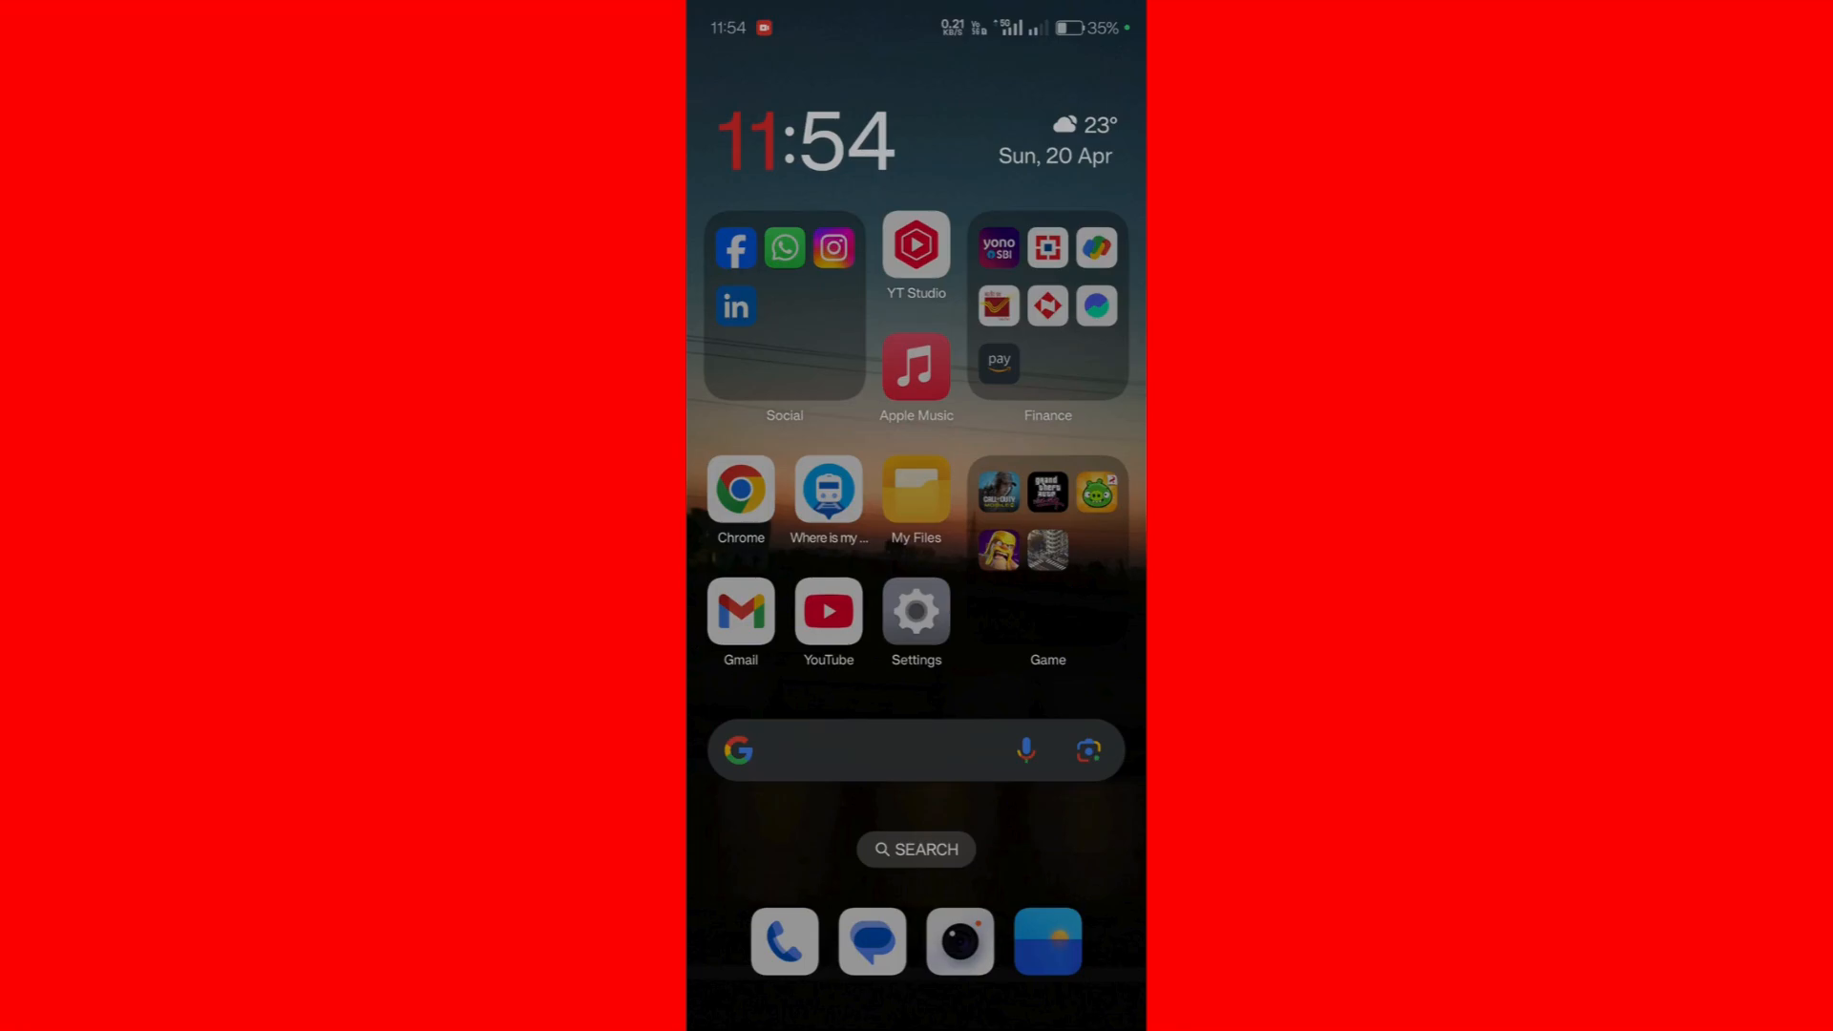
Launch YouTube from the home screen and go to the You account page
click(827, 609)
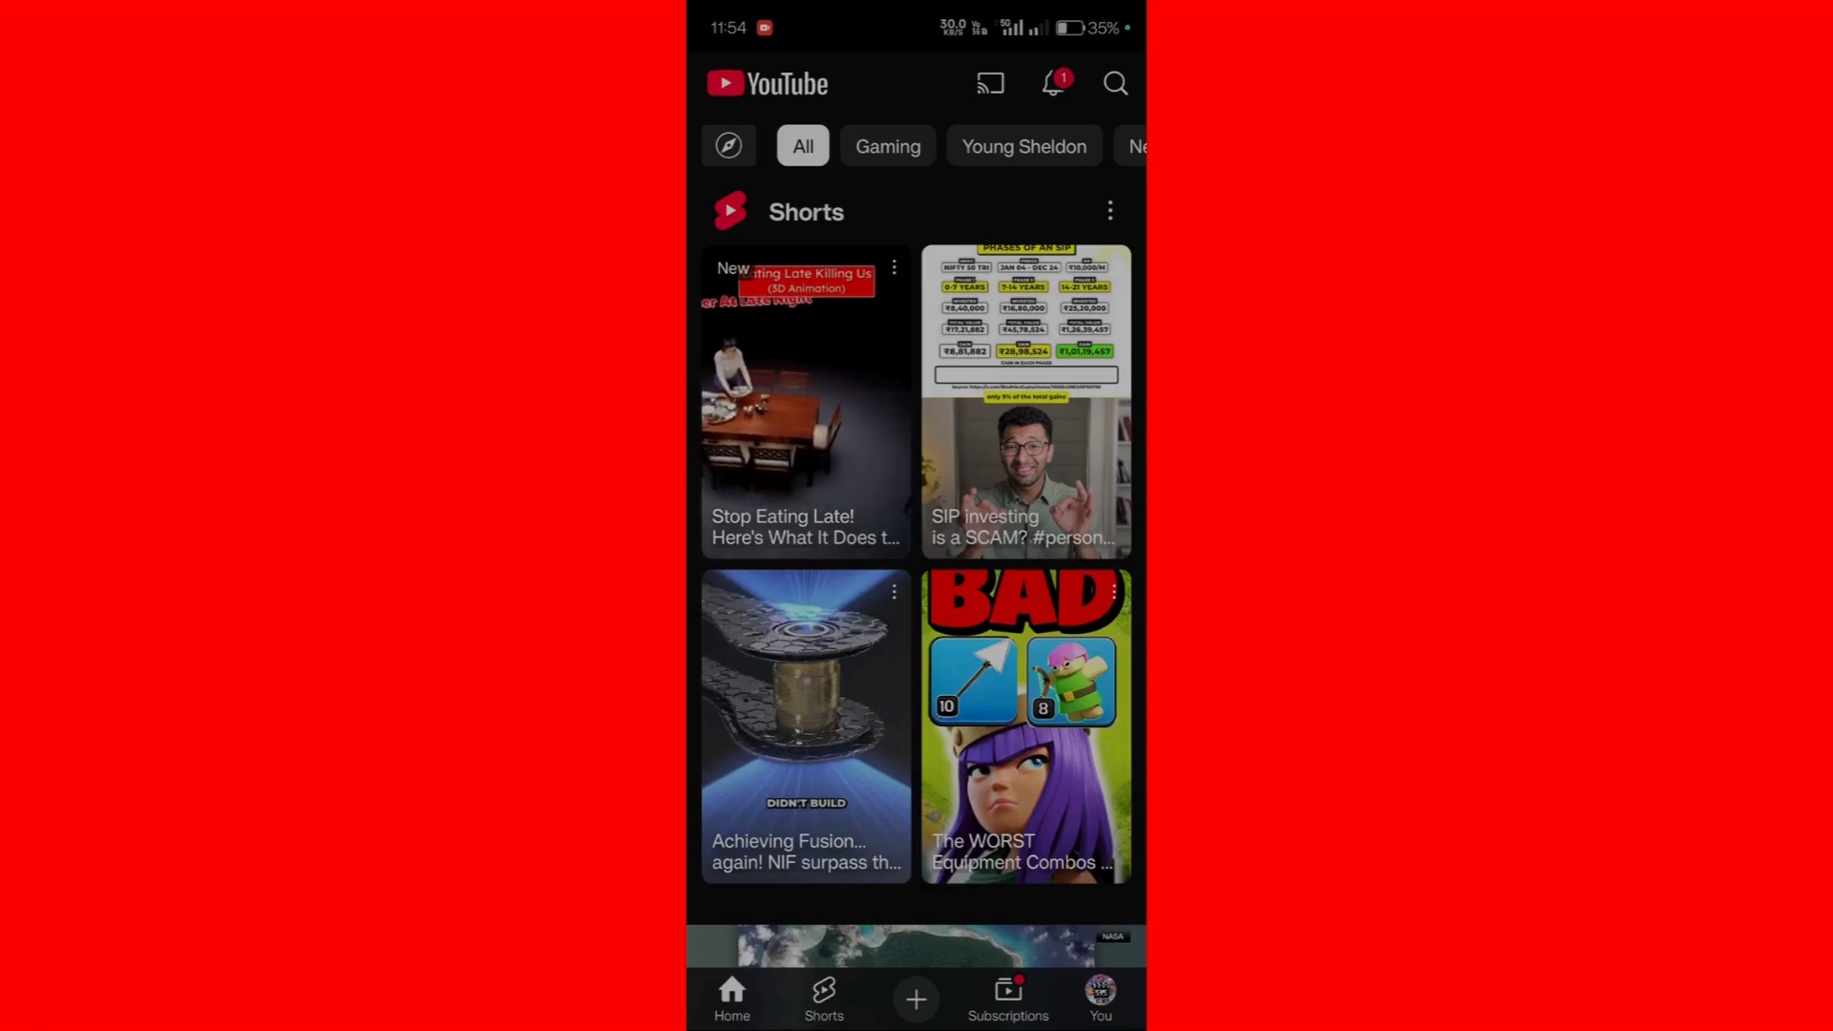
click(1097, 1003)
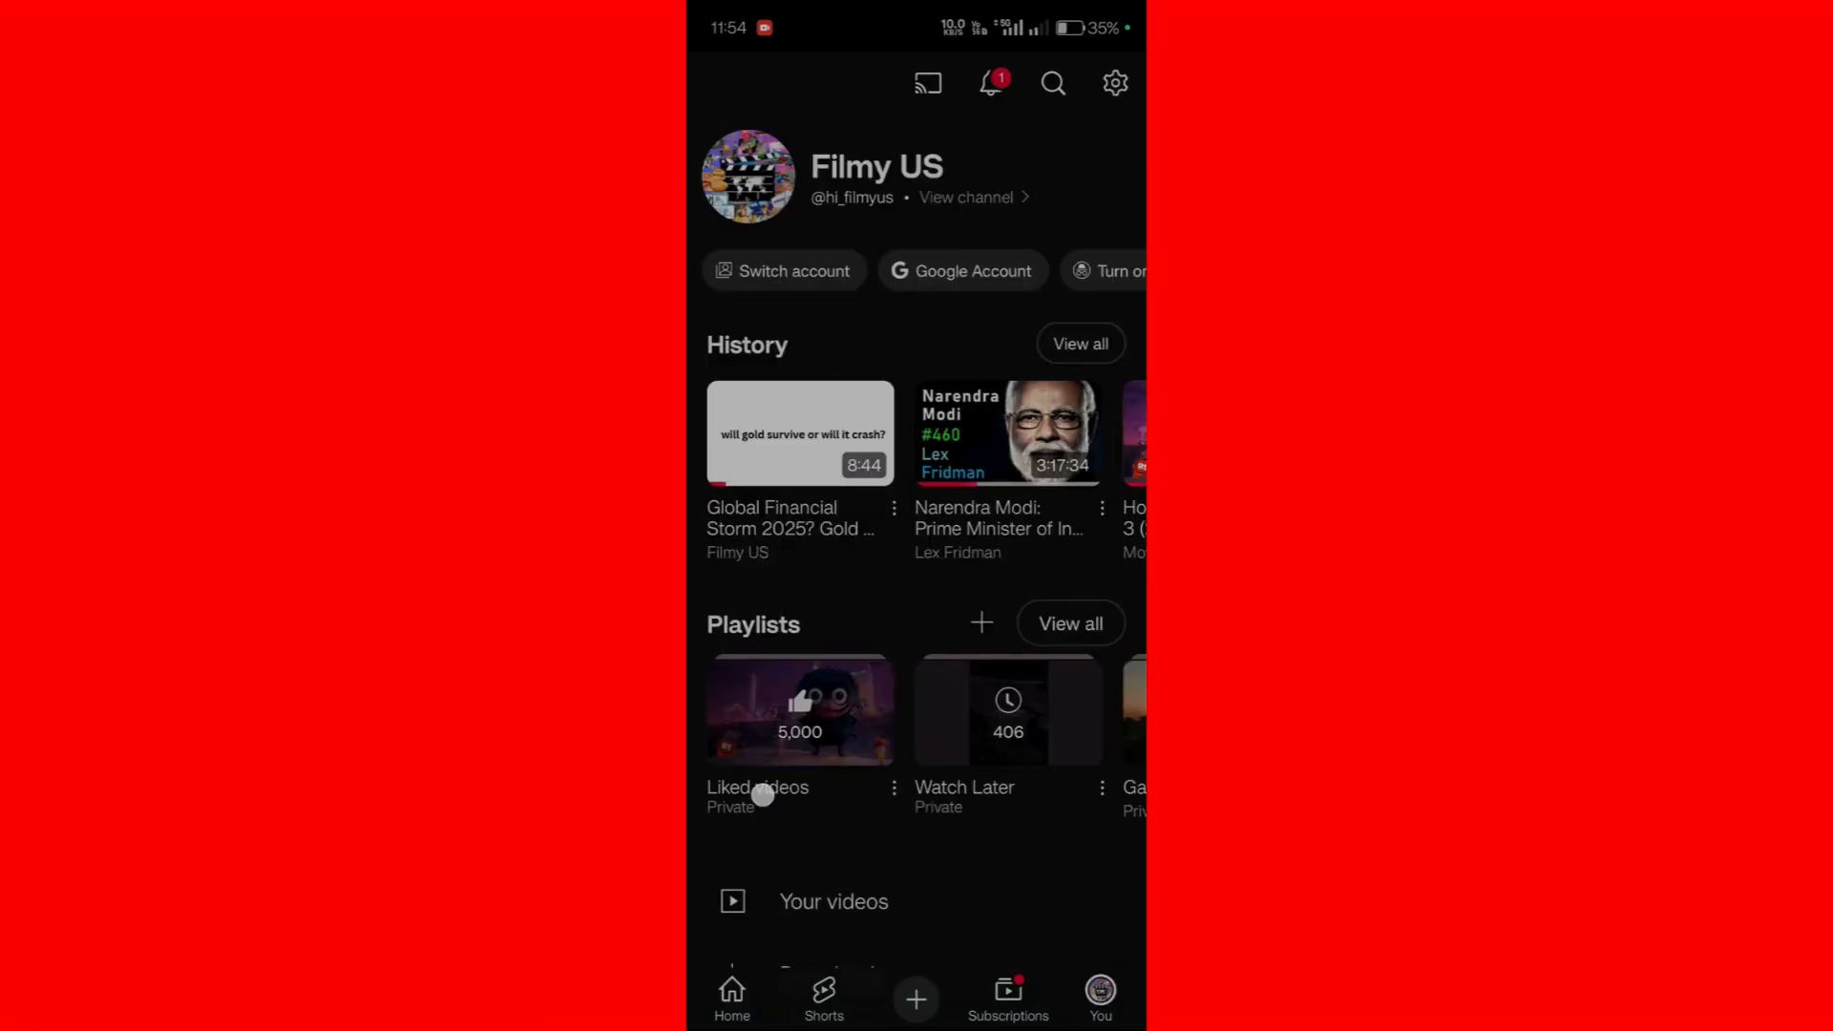
Open the Liked videos playlist from the Playlists row
click(800, 710)
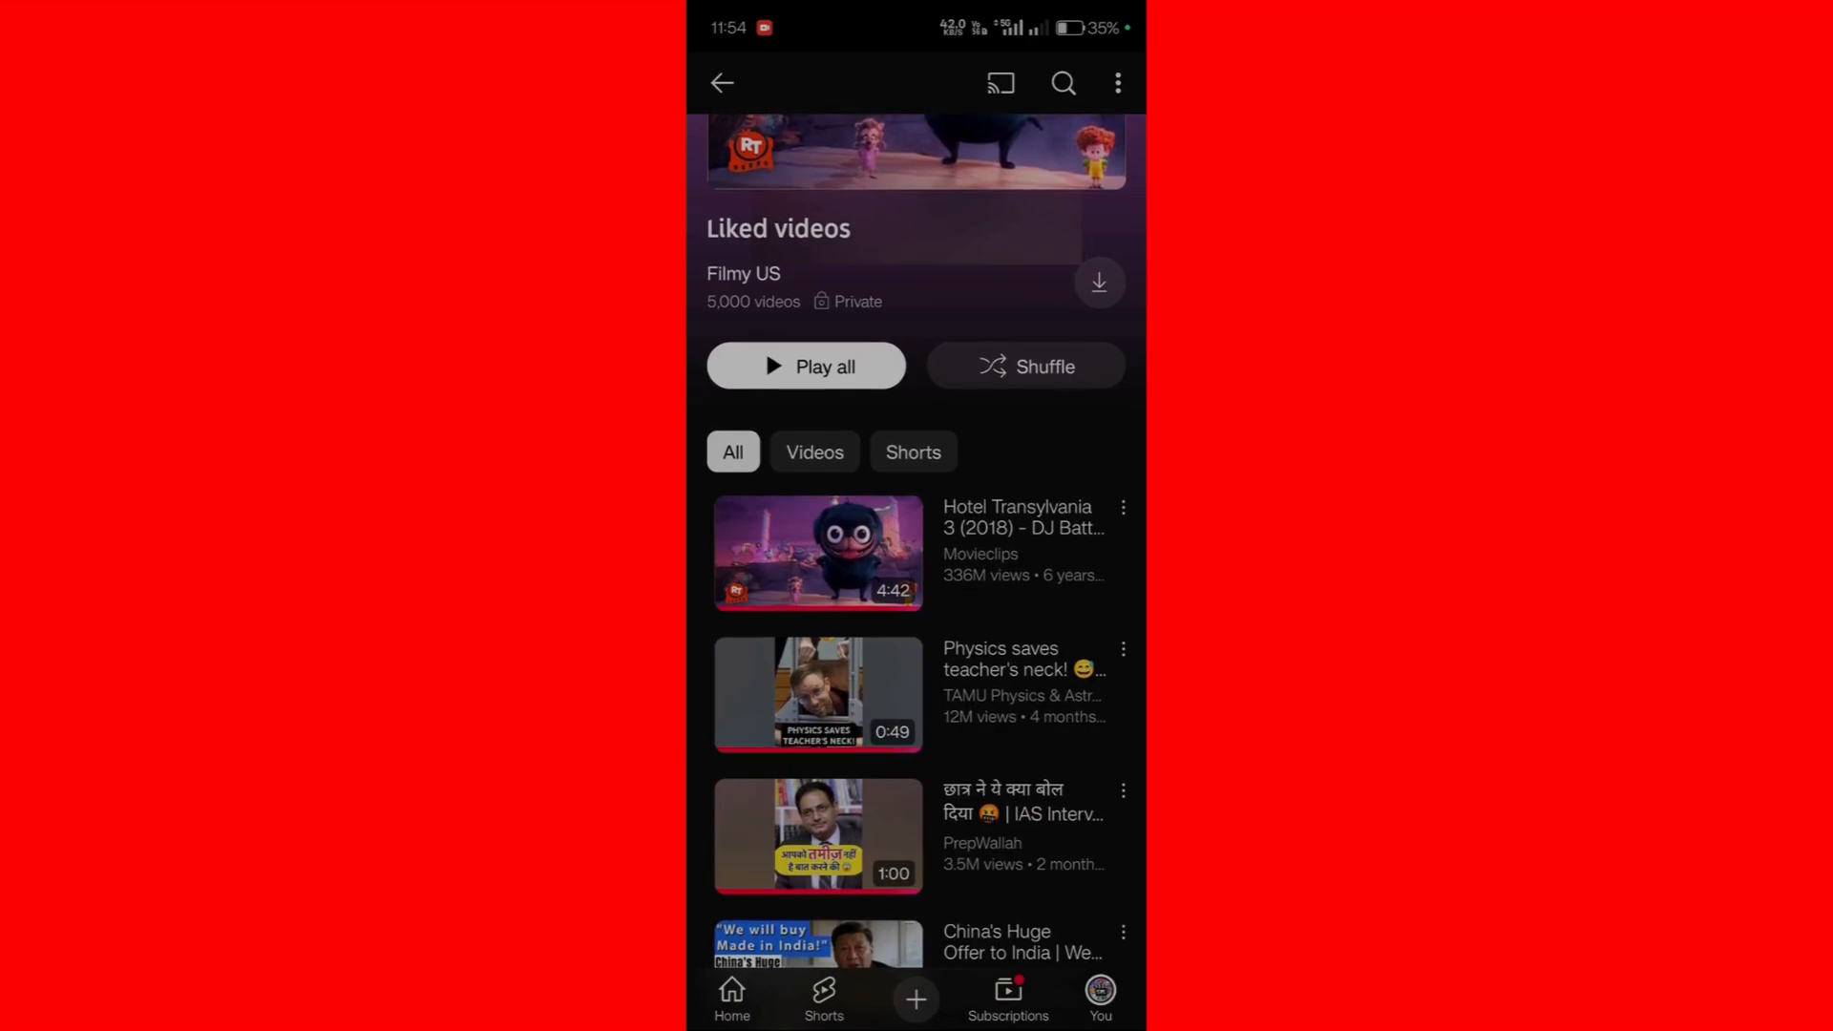
scroll(down, 3)
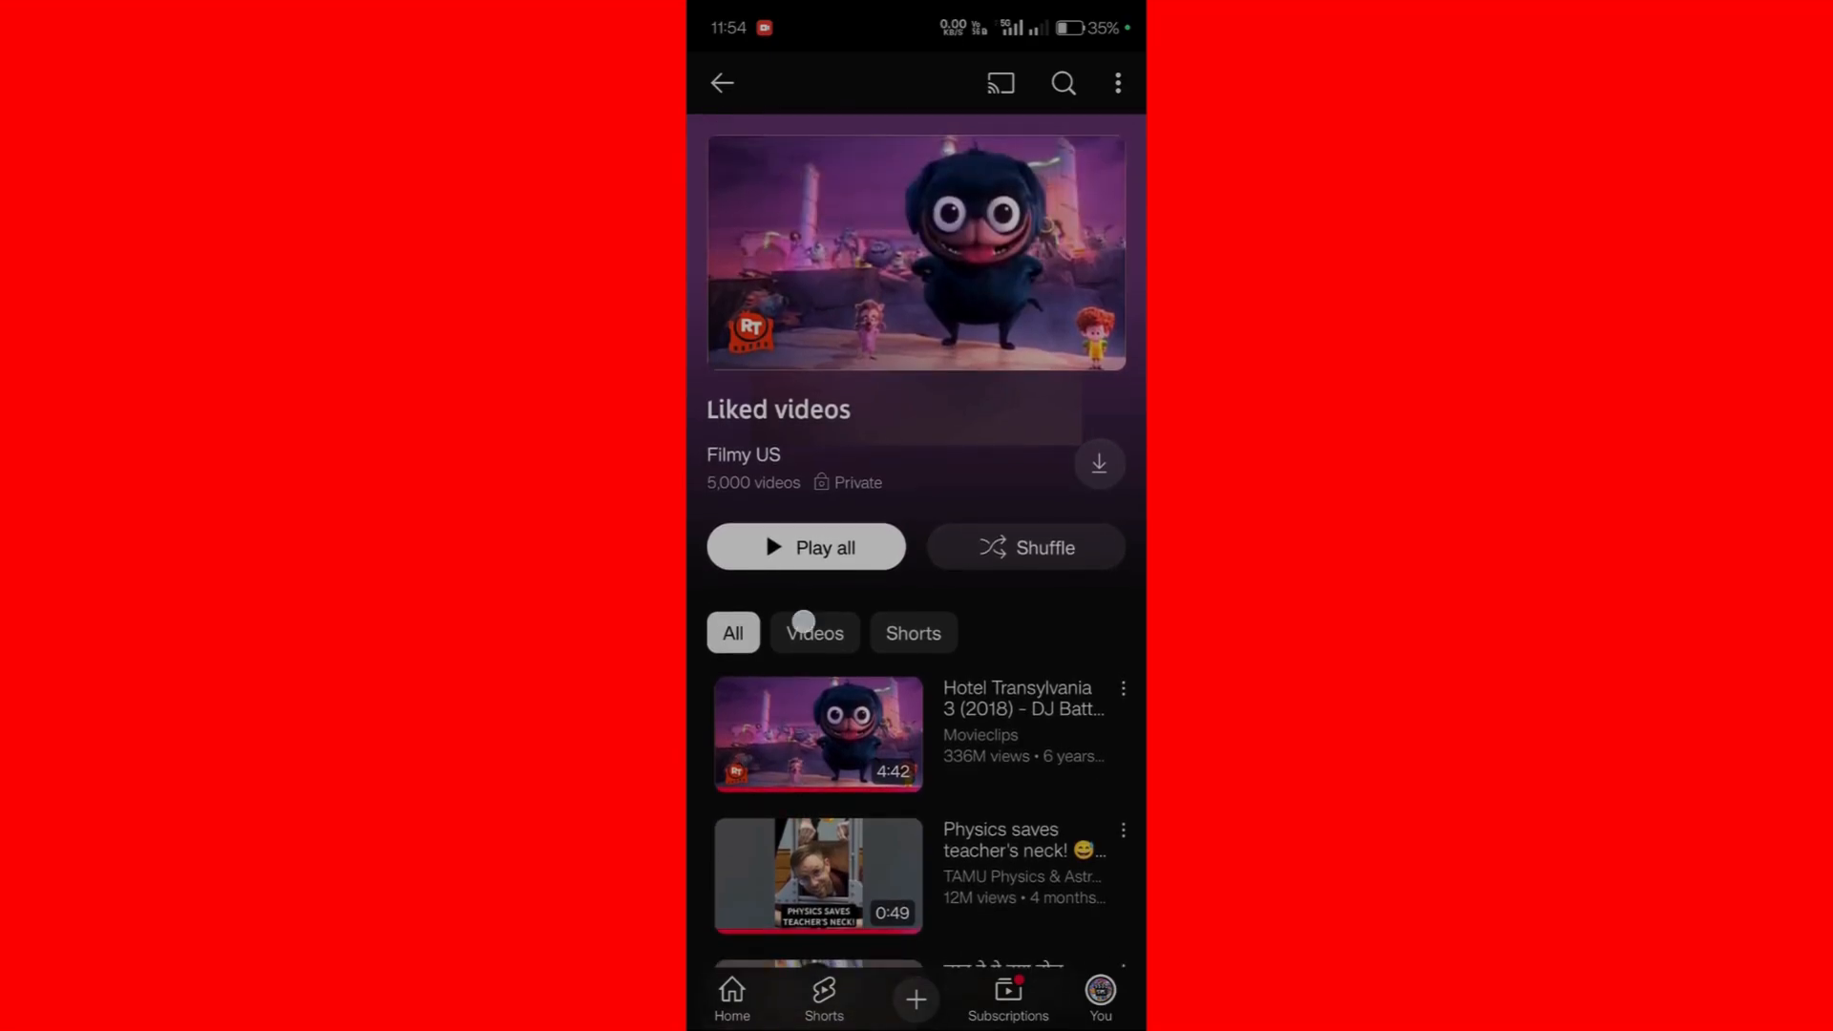
click(813, 632)
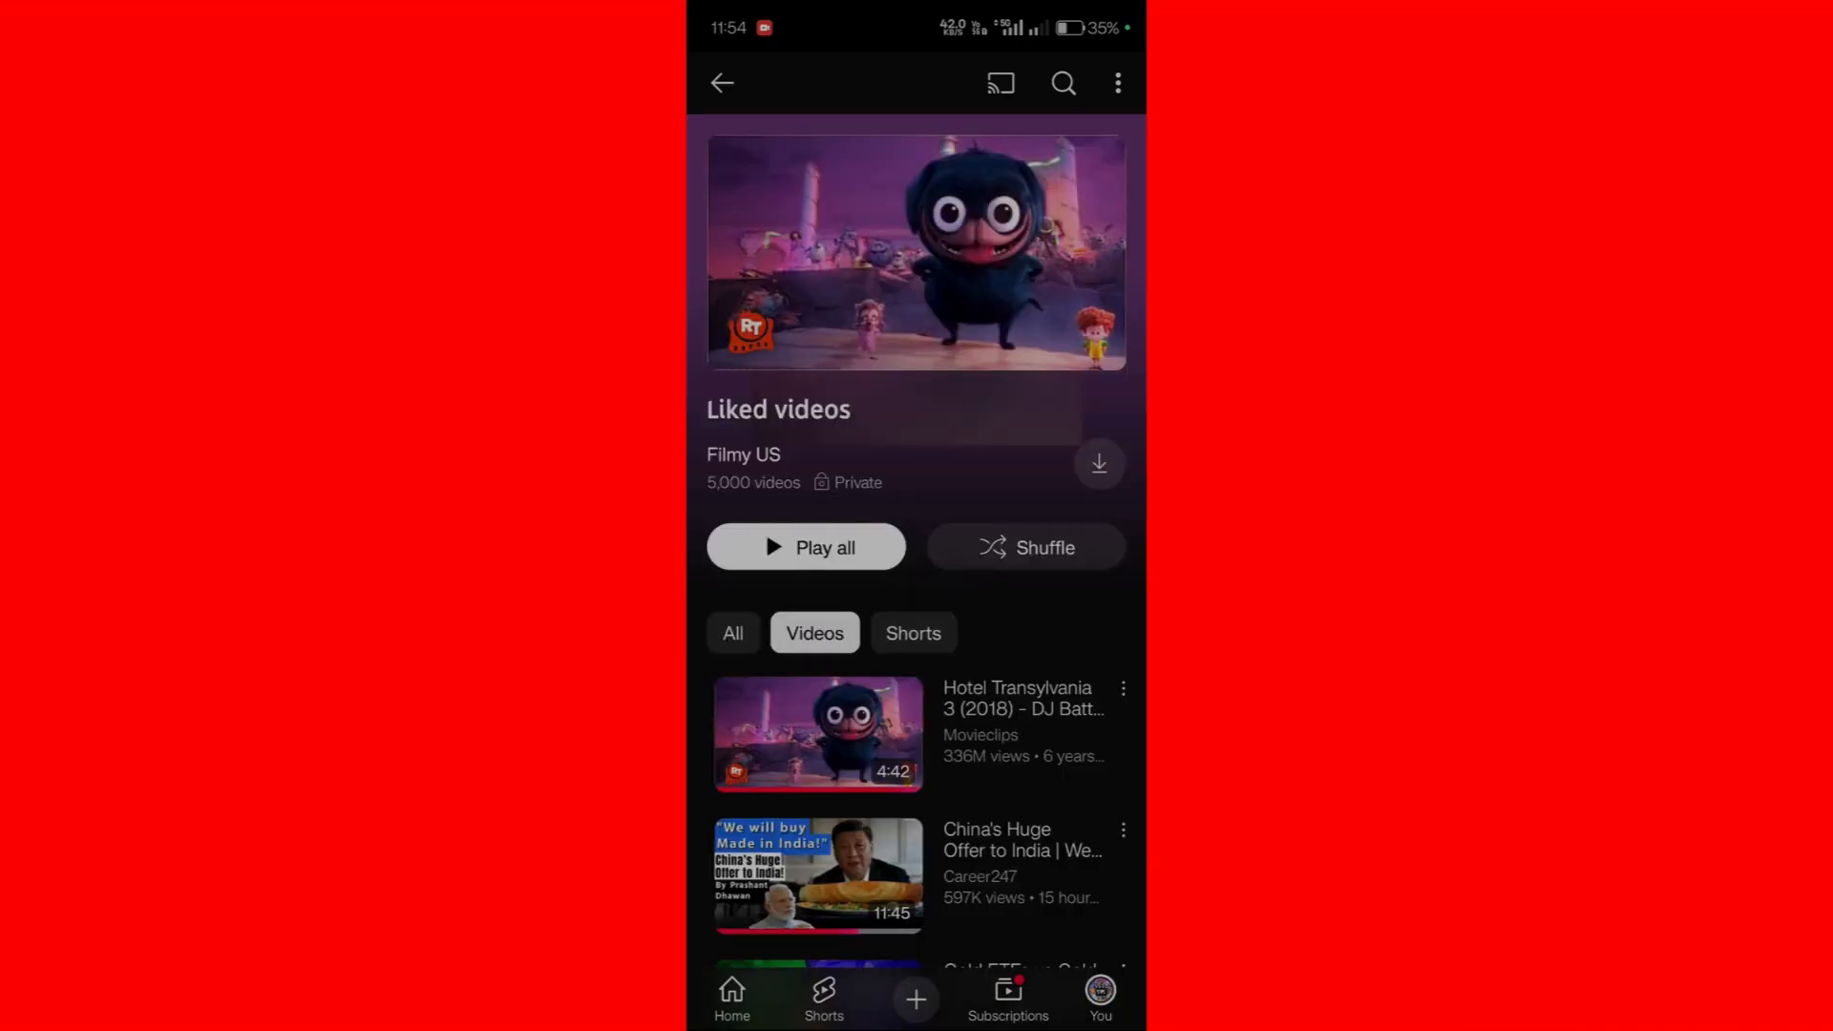
click(733, 632)
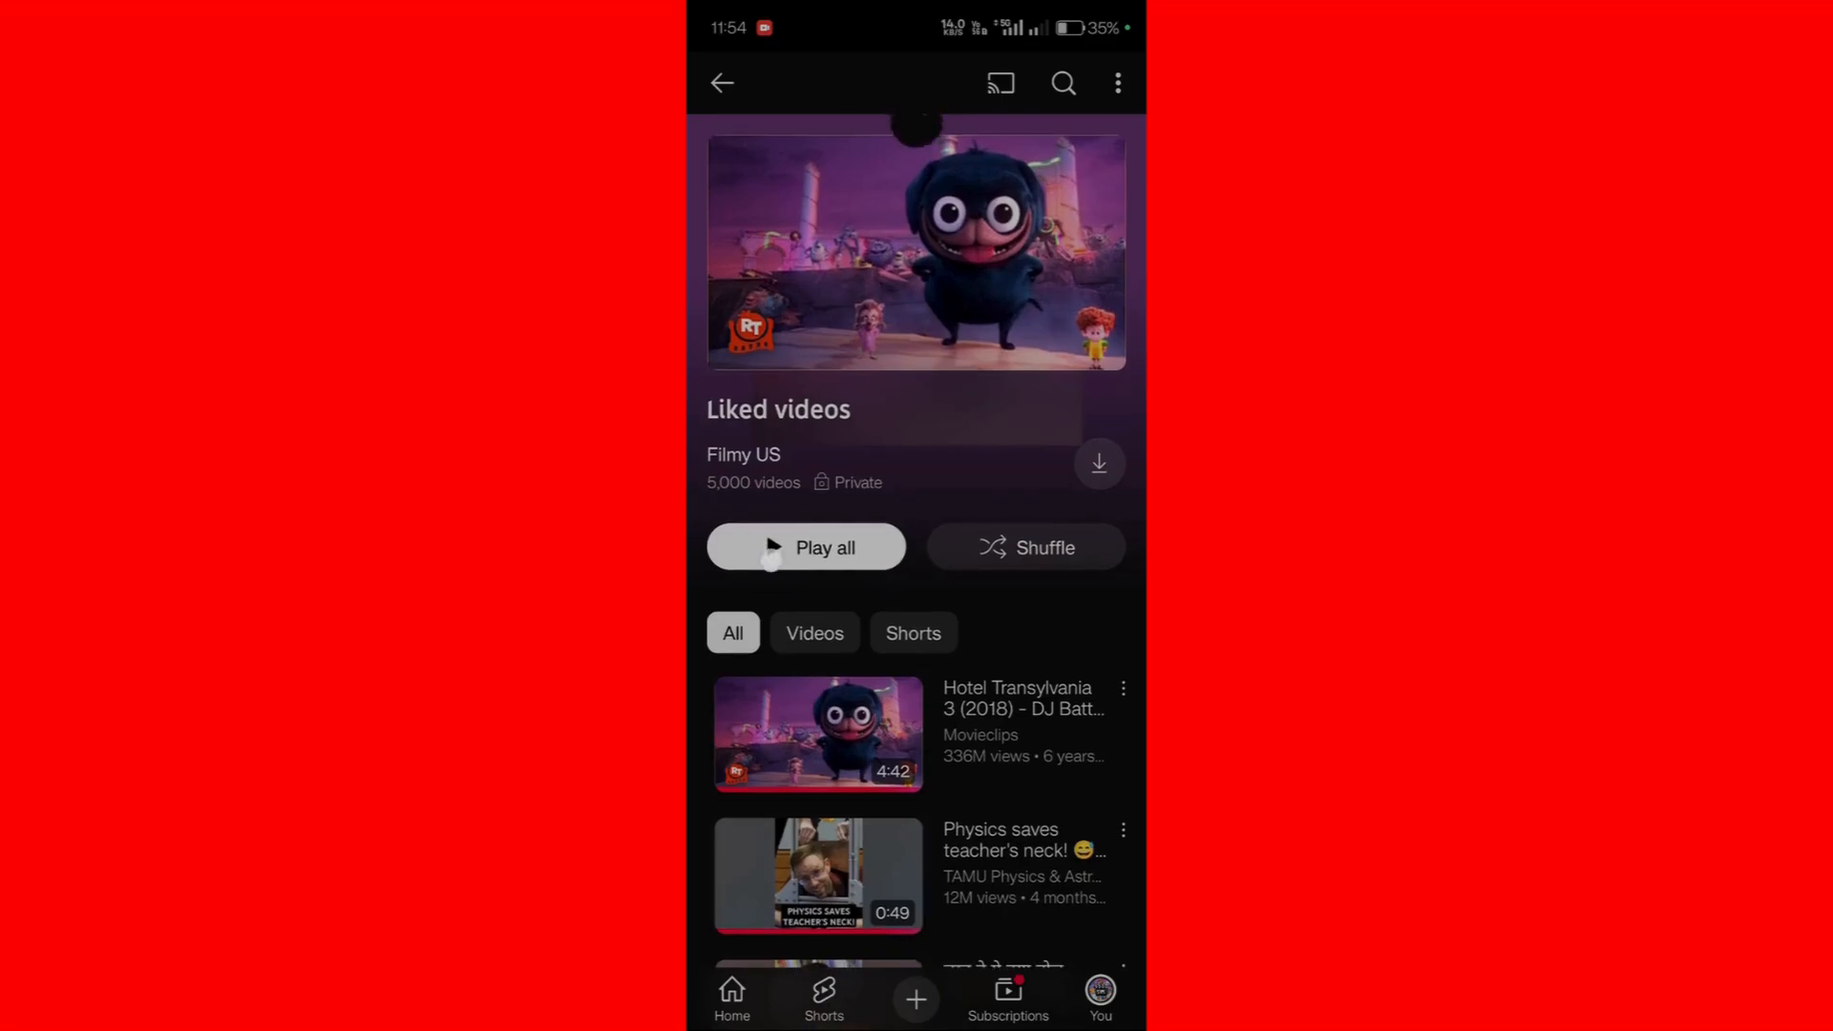
scroll(down, 3)
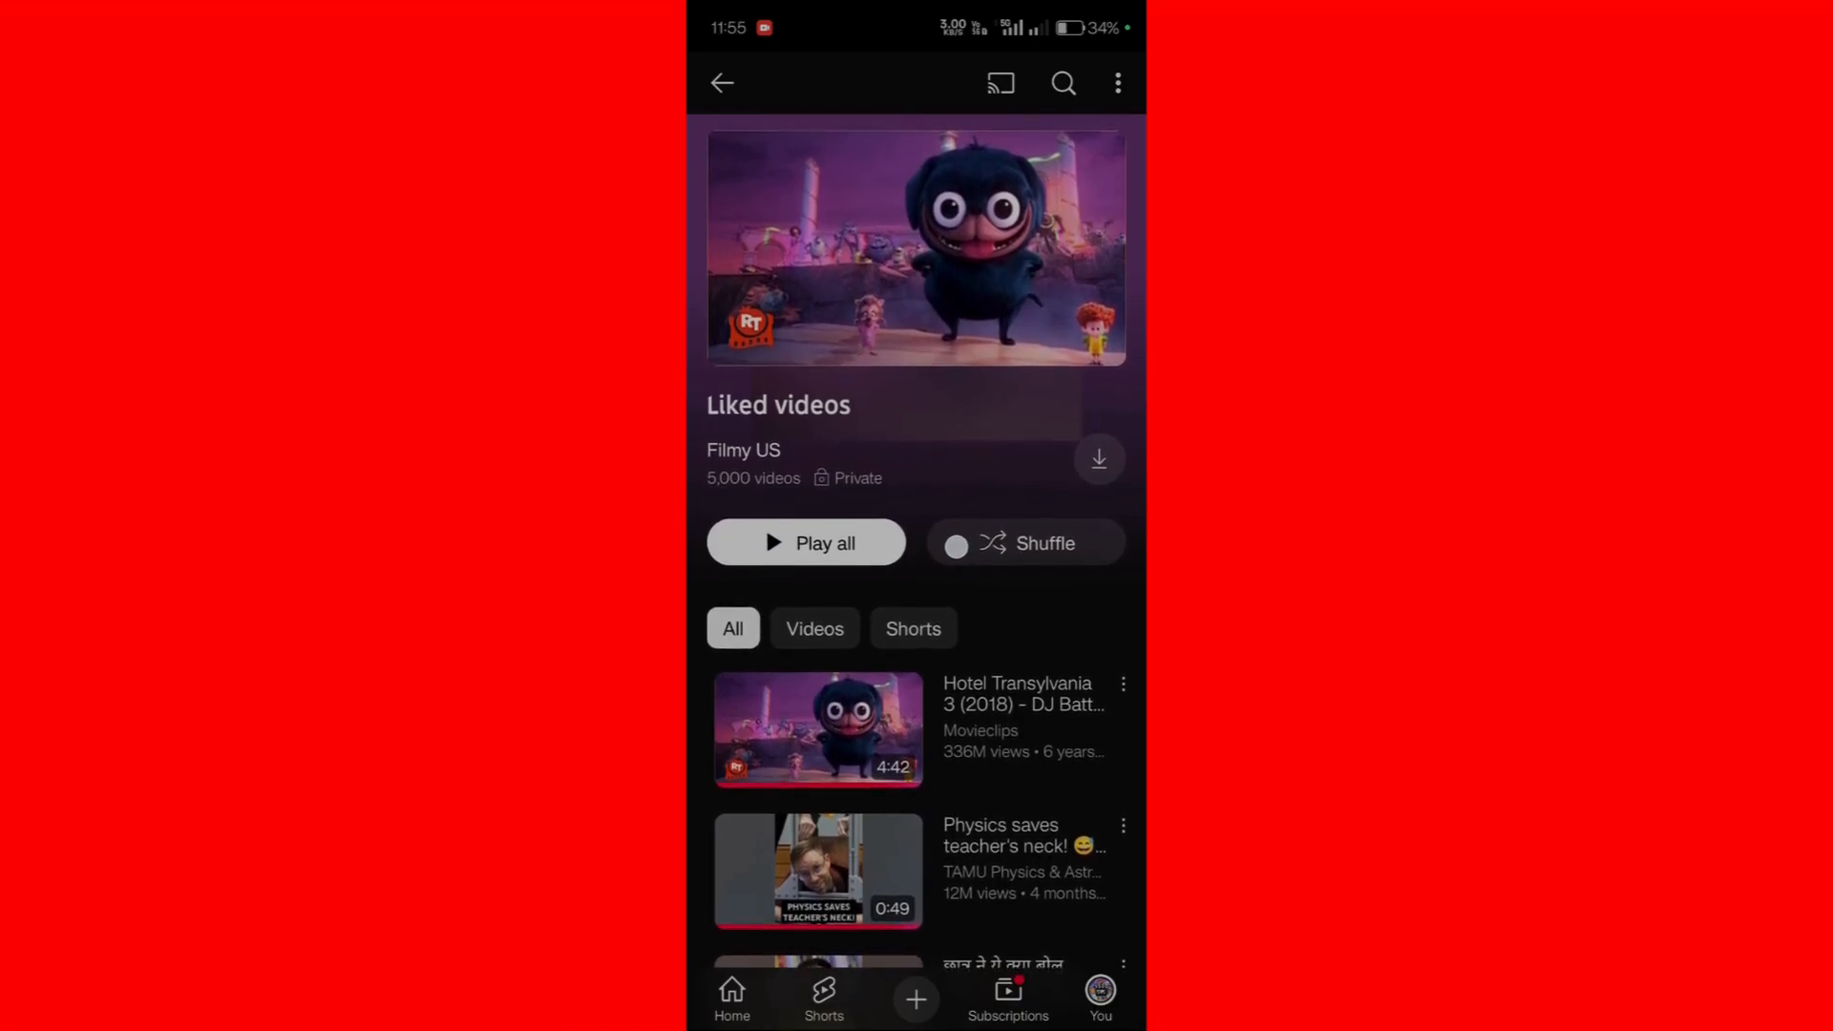
scroll(down, 3)
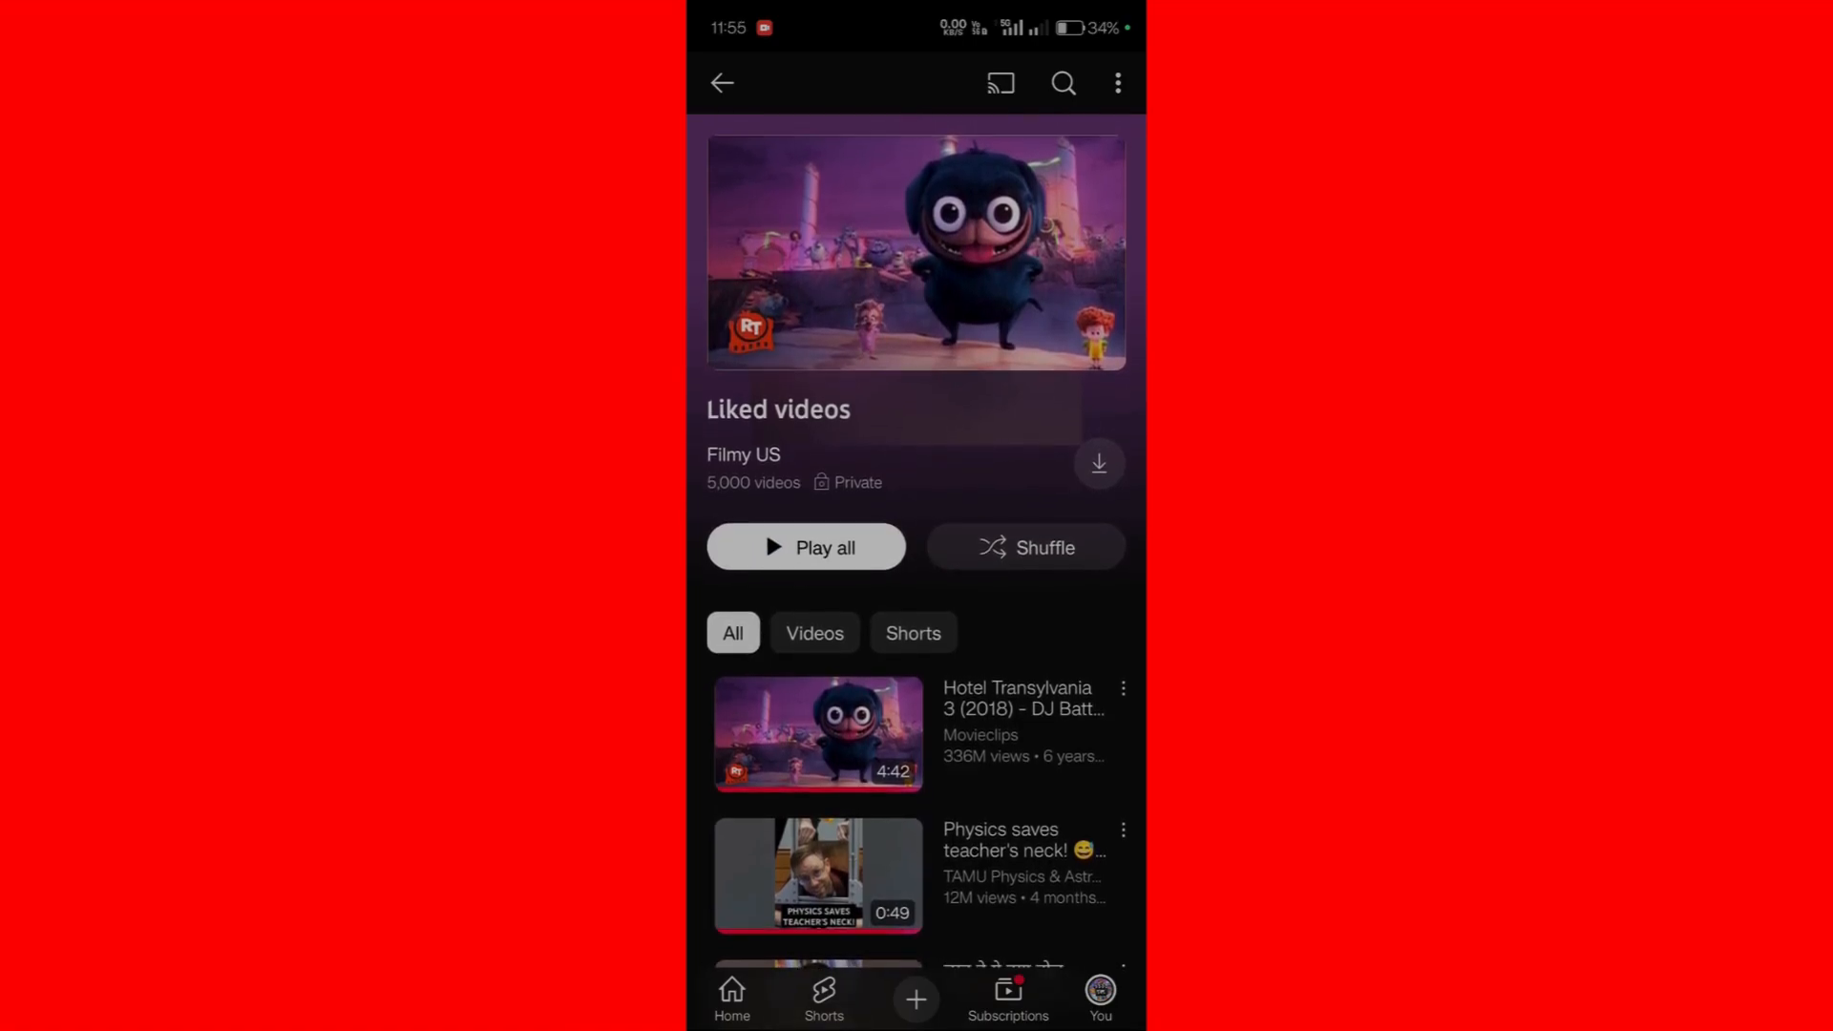